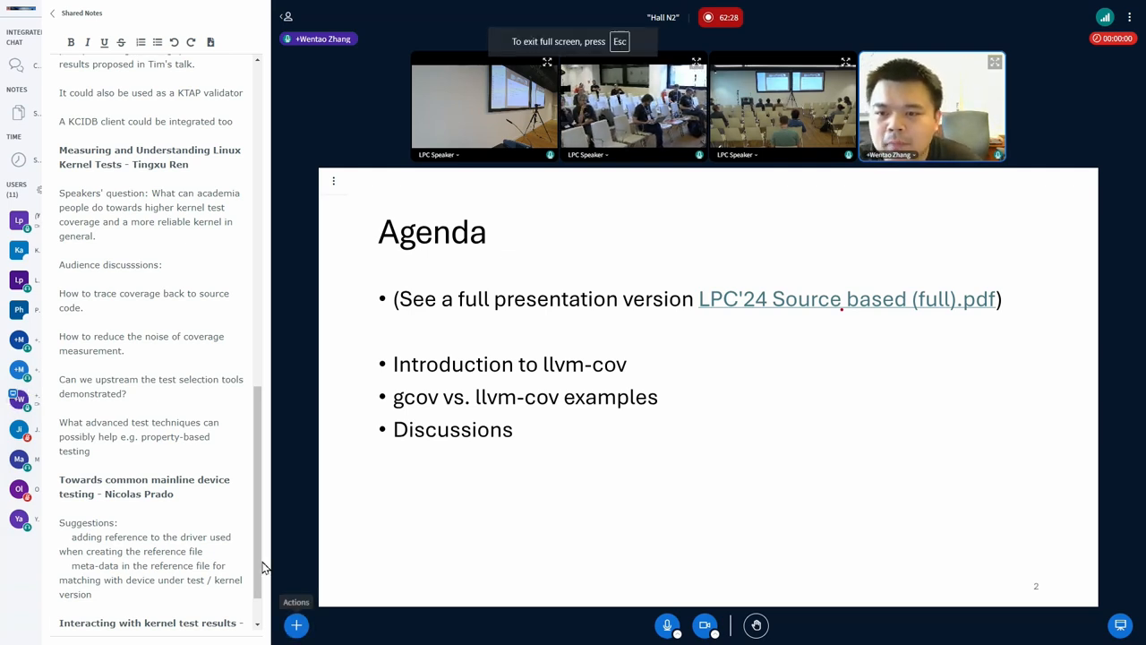
scroll("down", 3)
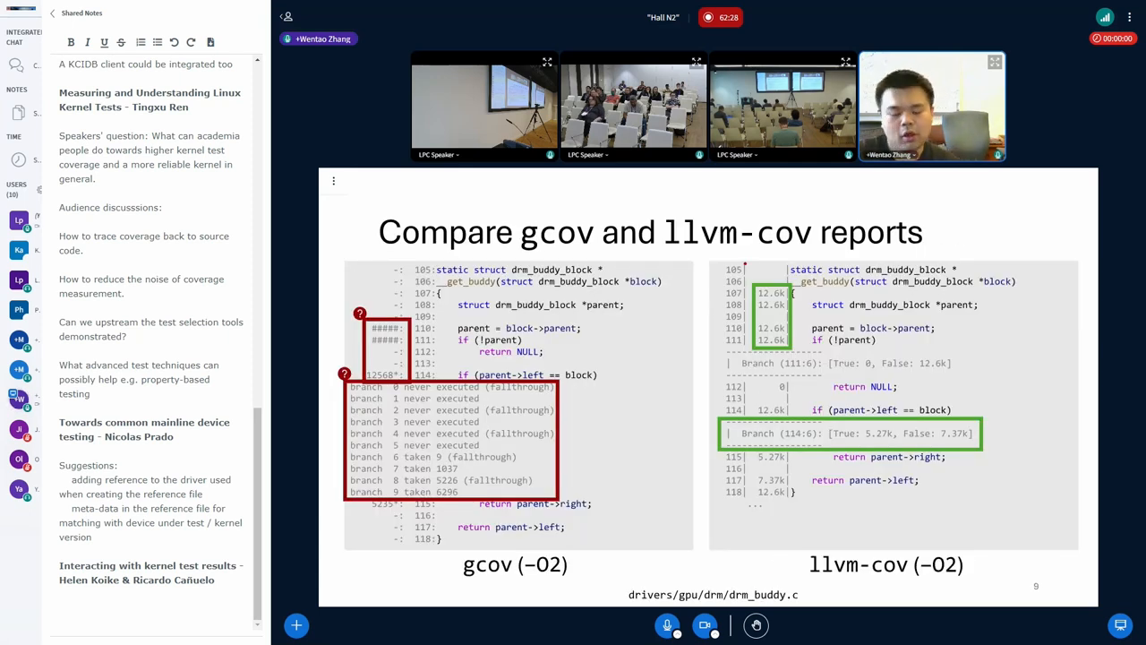
mouse_move(686, 434)
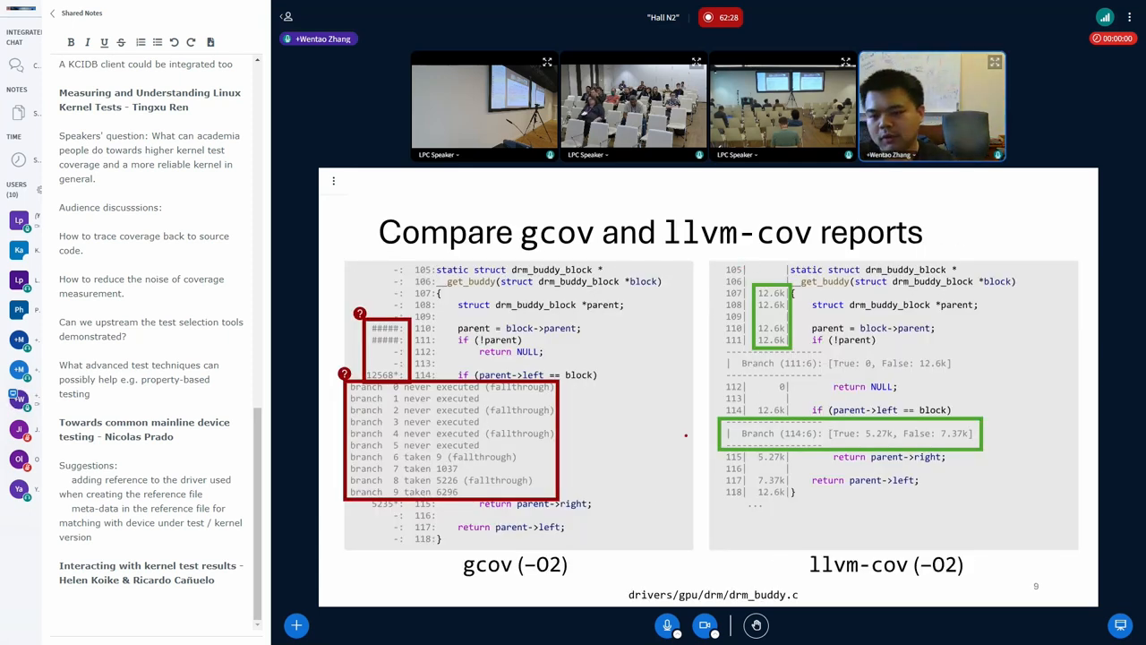